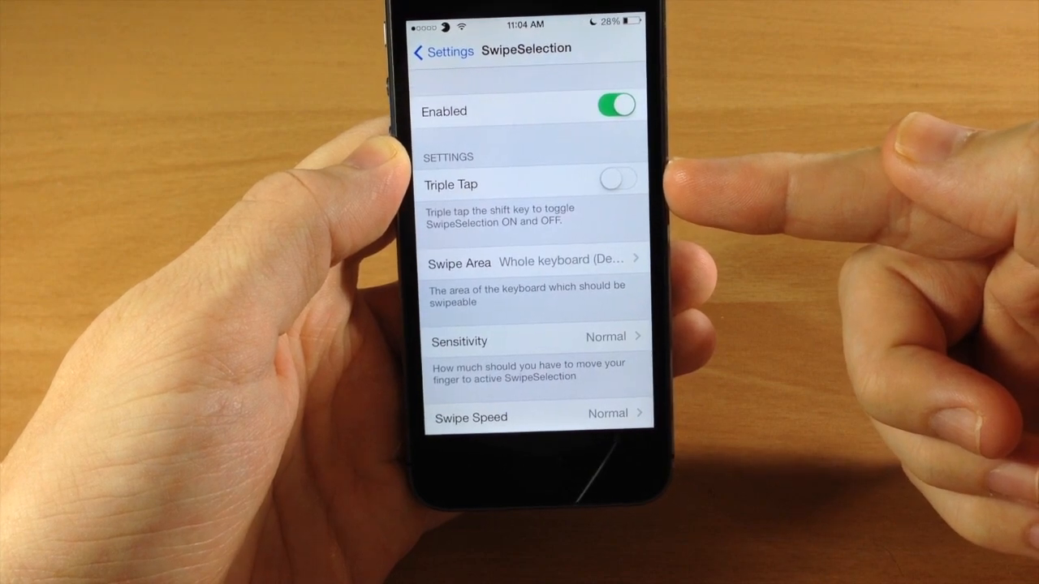
# - Enable Triple Tap and set Swipe Area to 'Just the spacebar'
pyautogui.click(619, 178)
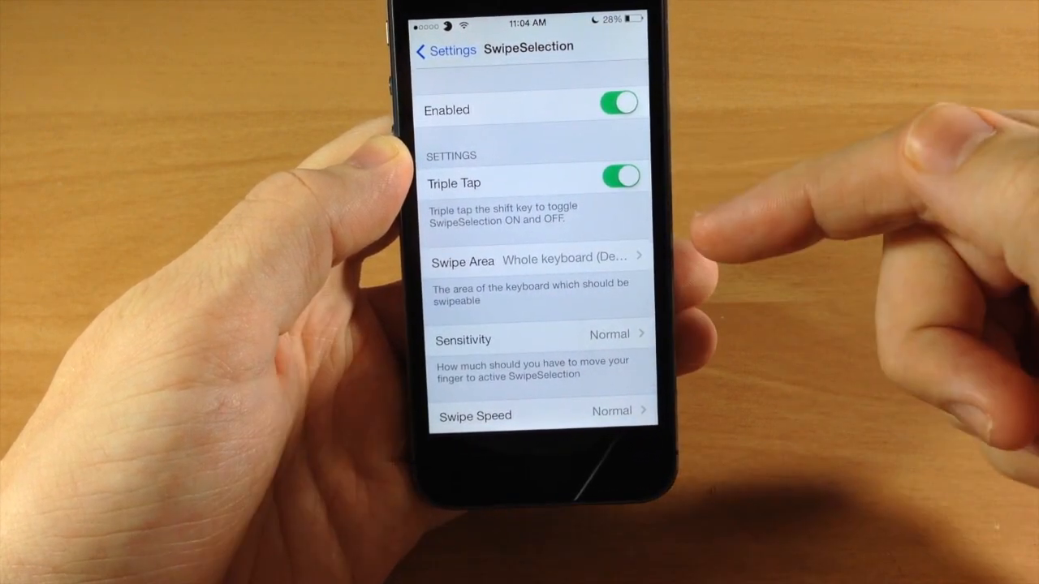
pyautogui.scroll(-3)
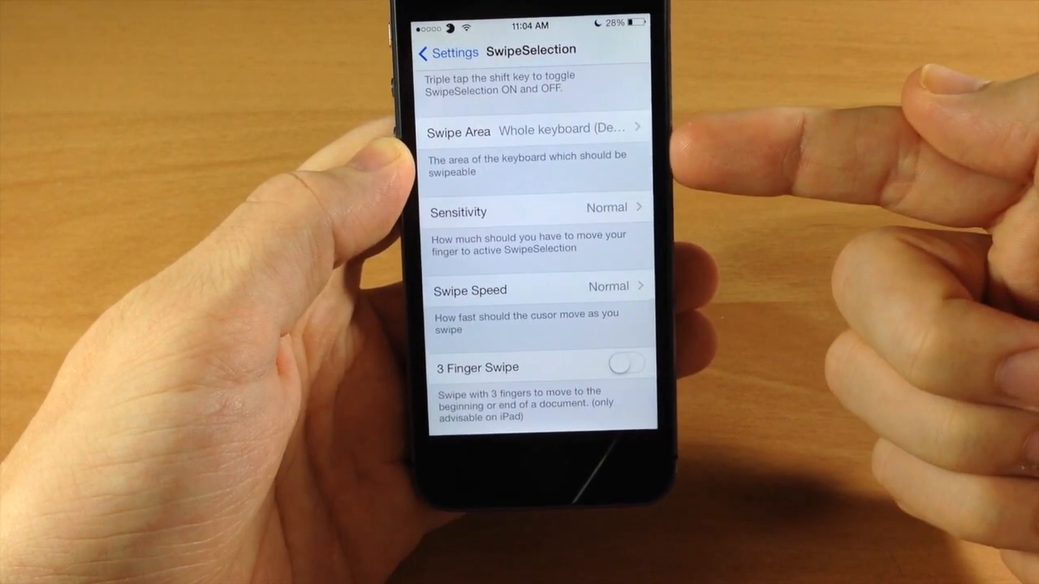
pyautogui.click(536, 129)
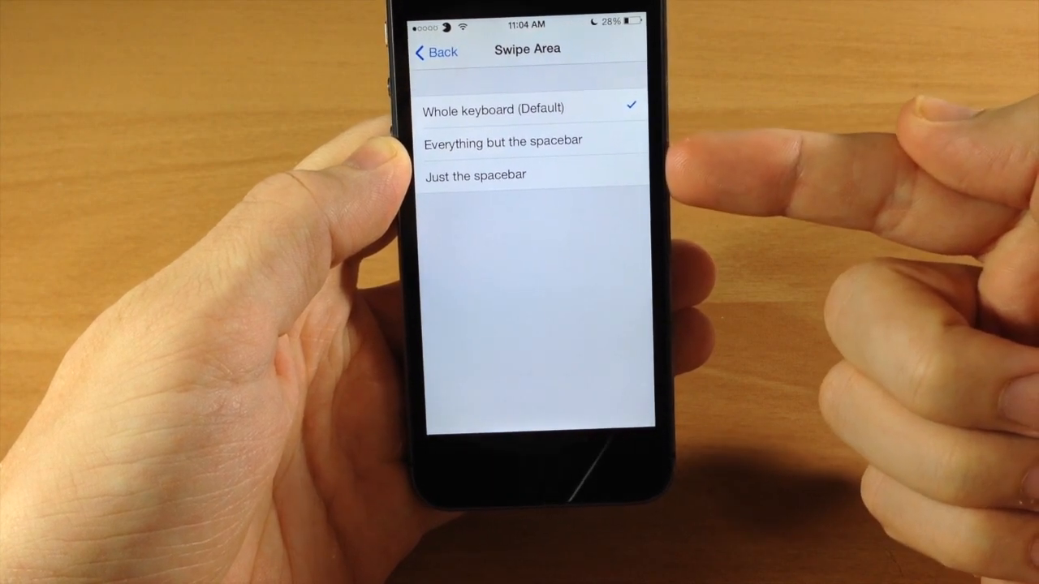
pyautogui.click(475, 175)
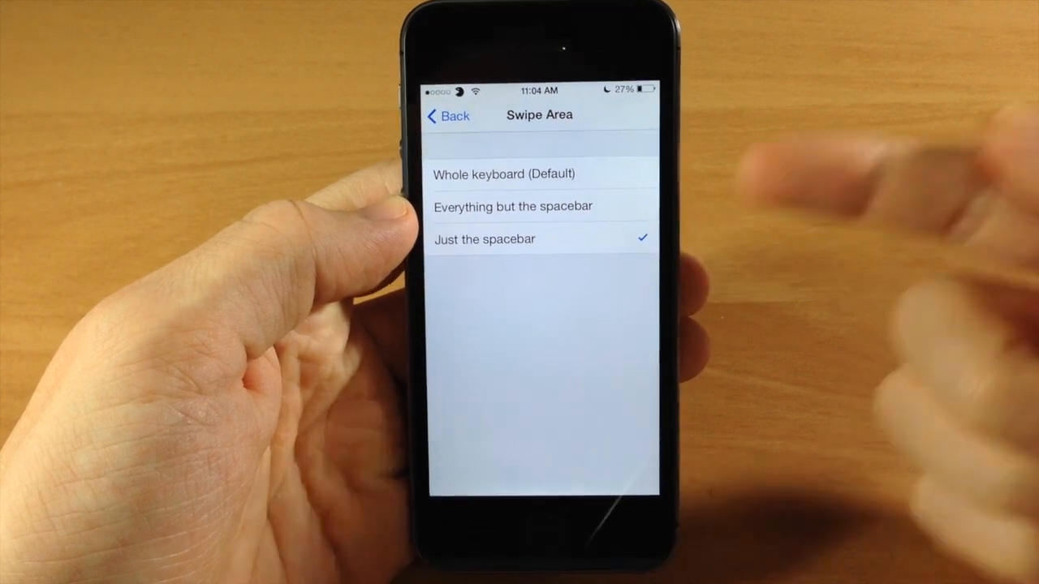
pyautogui.click(446, 115)
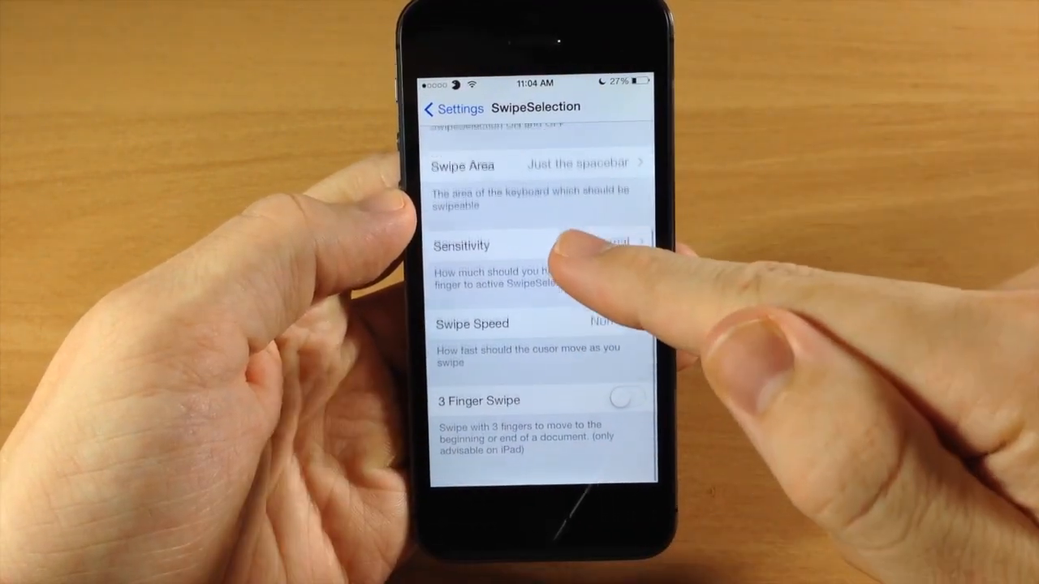
# - Set SwipeSelection Pro sensitivity to Reduced
pyautogui.click(528, 246)
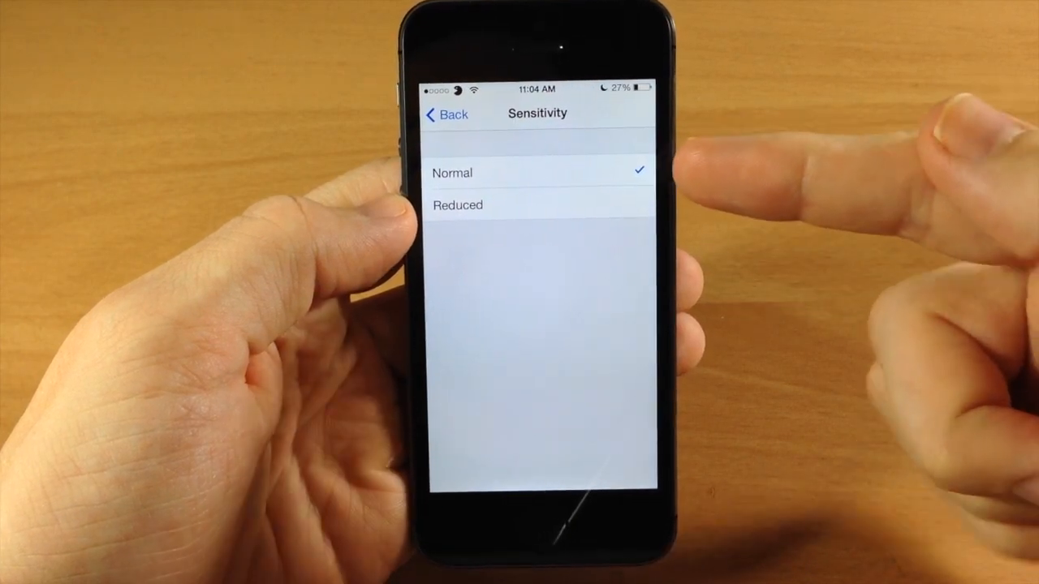
pyautogui.click(535, 205)
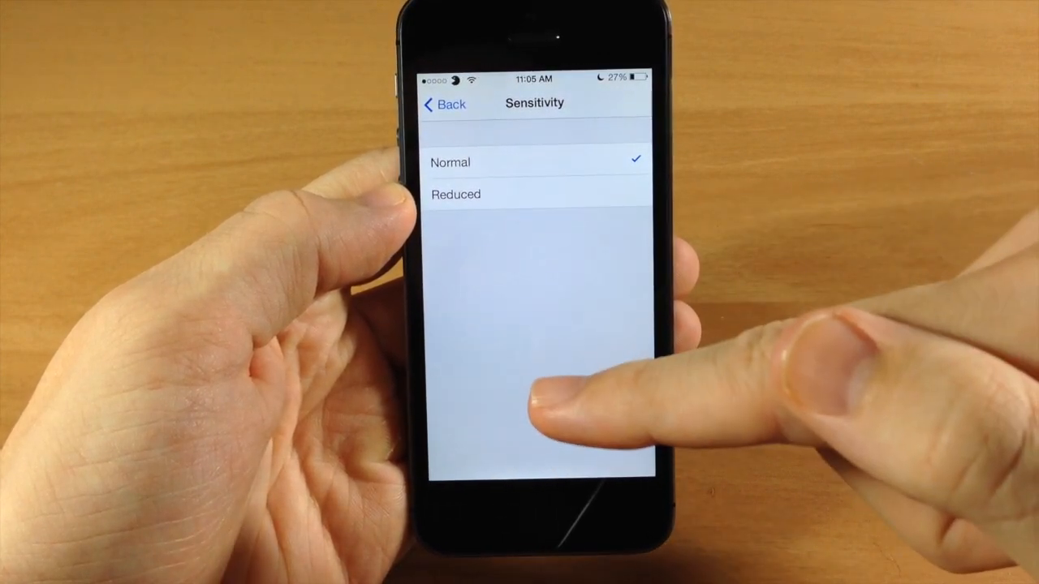
pyautogui.click(444, 104)
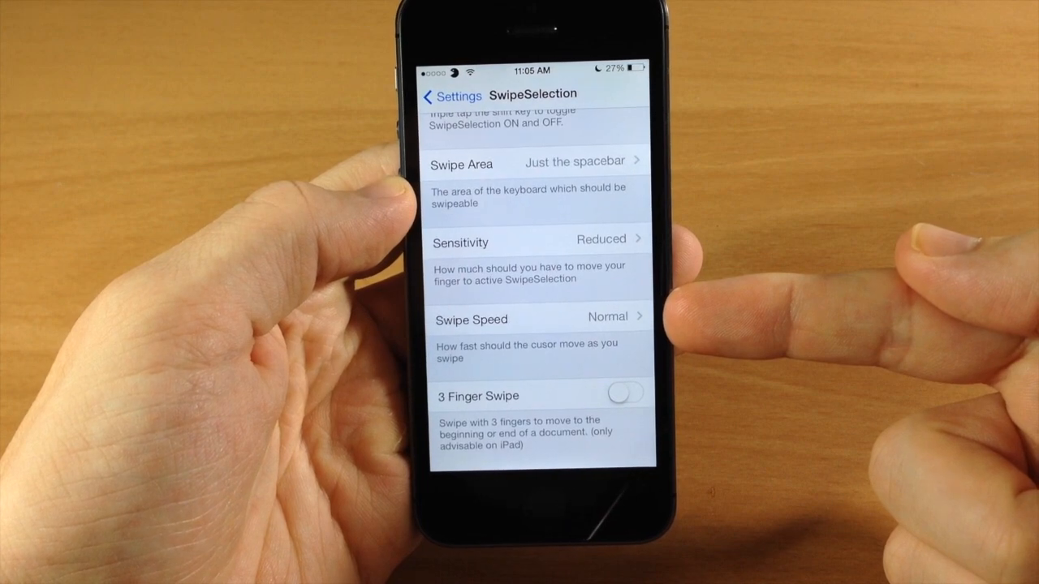
# - Set SwipeSelection Pro swipe speed to Faster
pyautogui.click(527, 318)
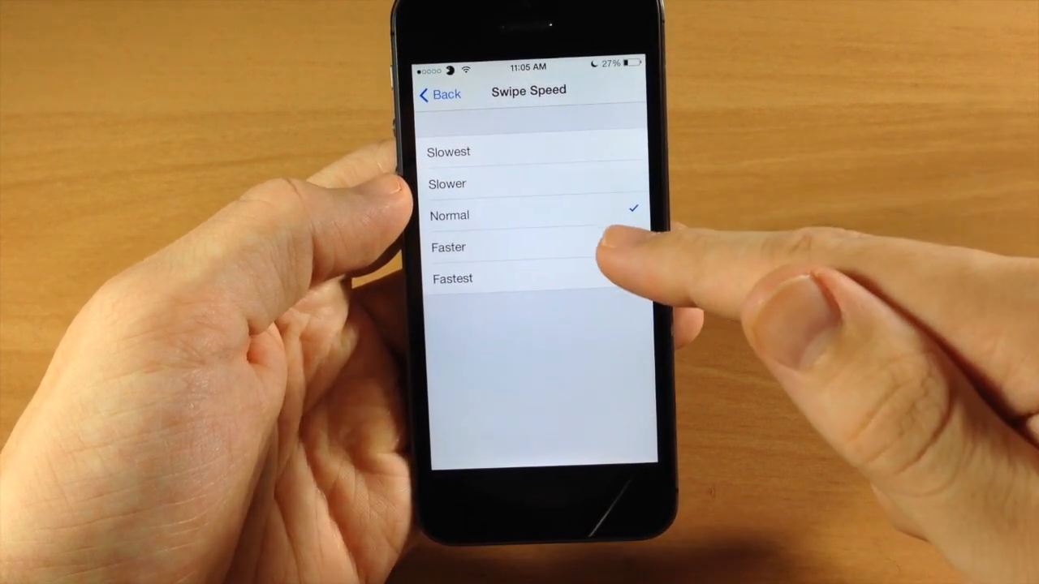
pyautogui.click(449, 246)
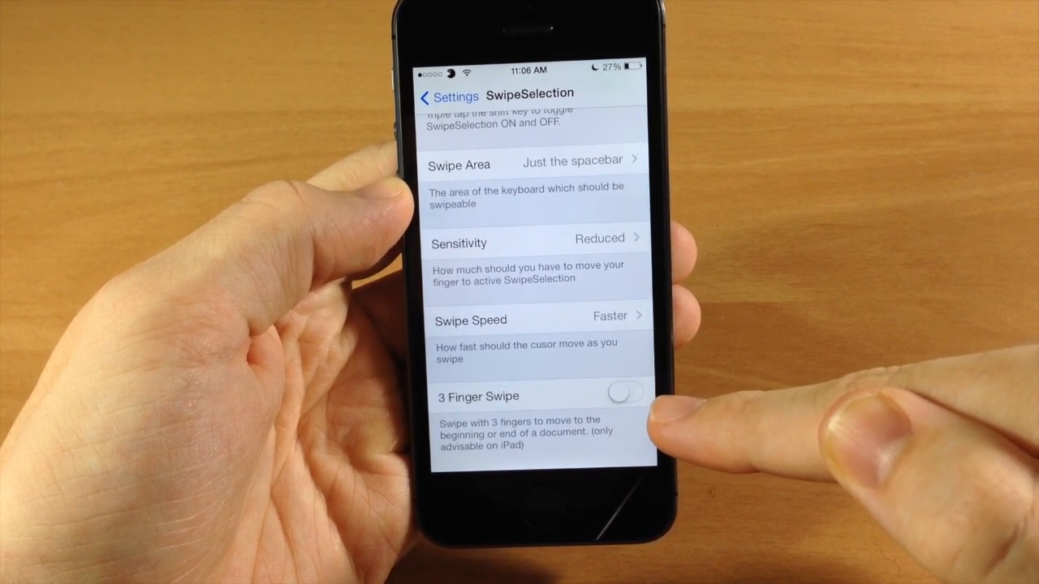
pyautogui.click(625, 392)
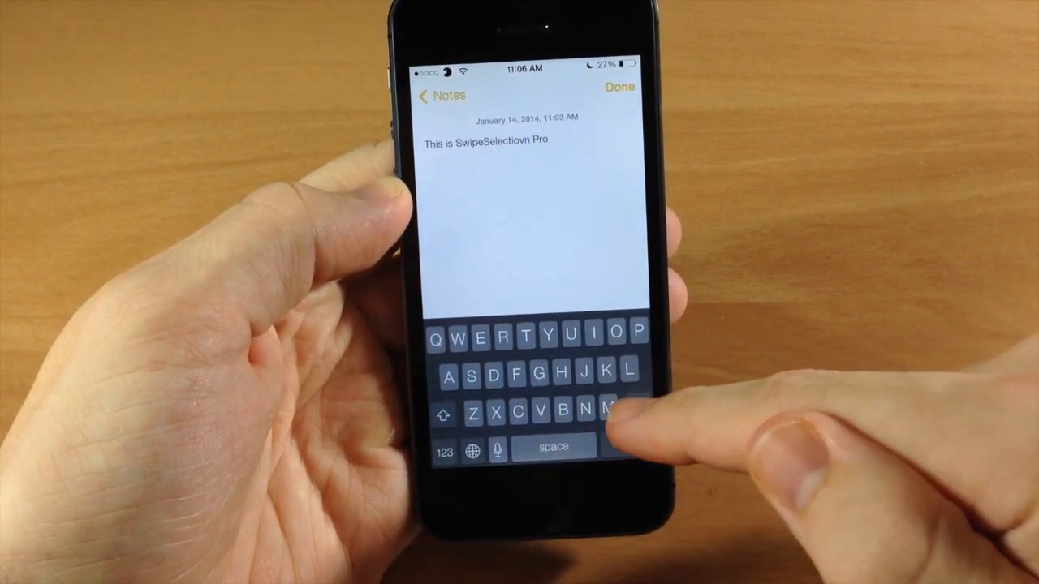
# - Delete the stray 'vn' so the note reads 'This is SwipeSelection Pro'
pyautogui.click(636, 409)
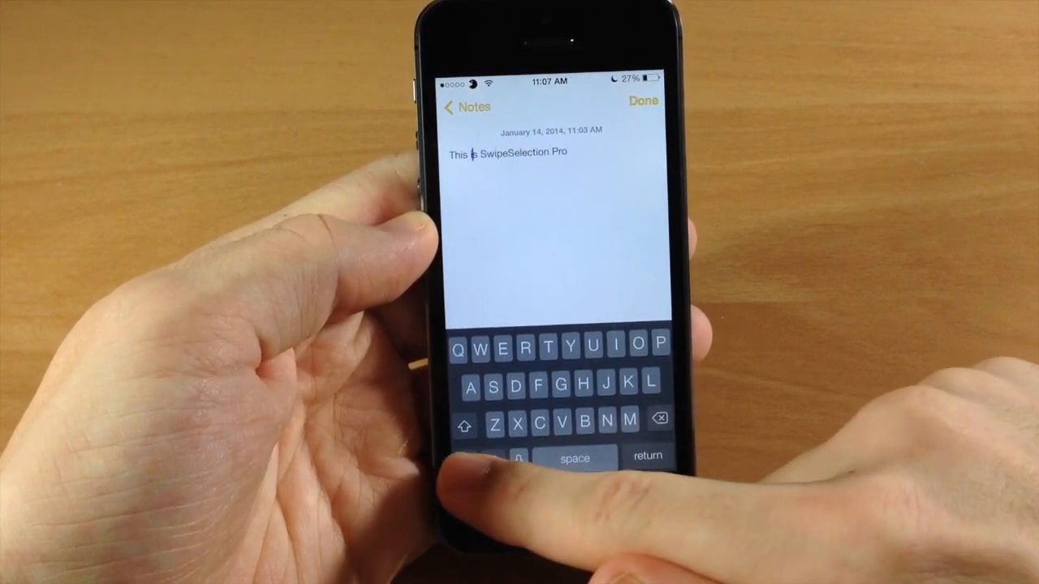
# - Move the cursor to the end of the note and add a space after 'Pro'
pyautogui.click(575, 458)
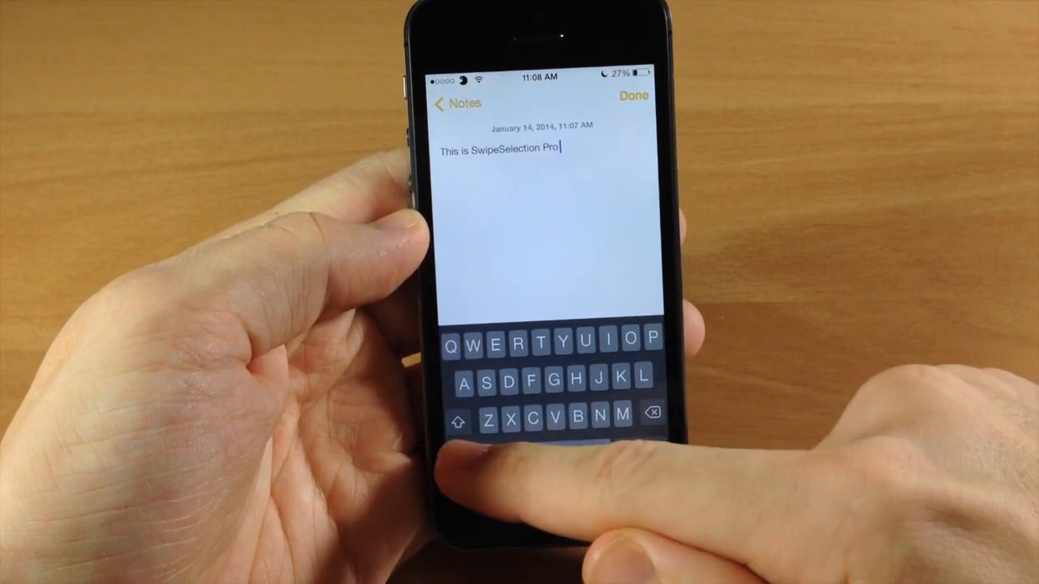
pyautogui.write('" "')
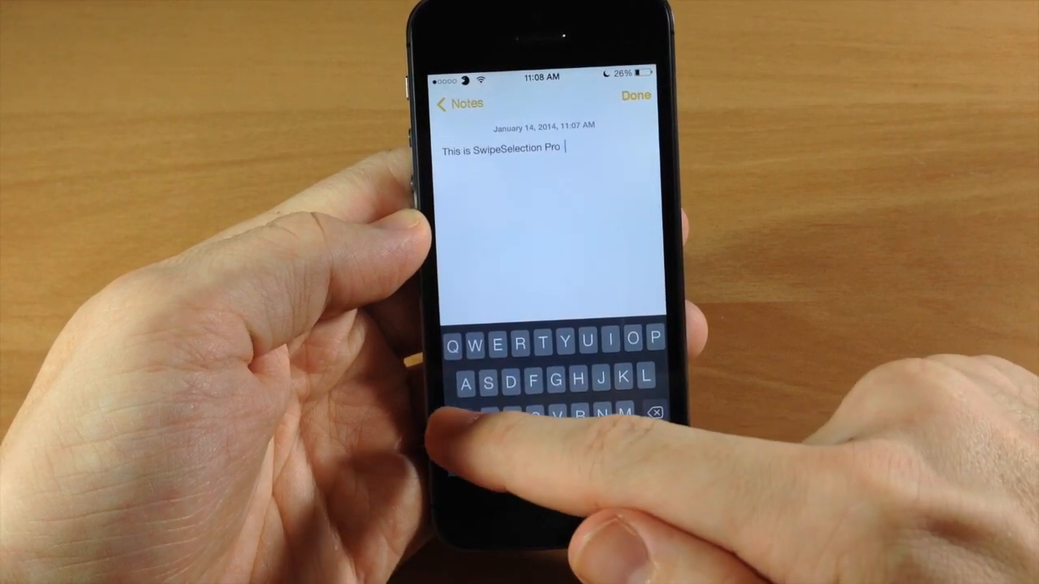